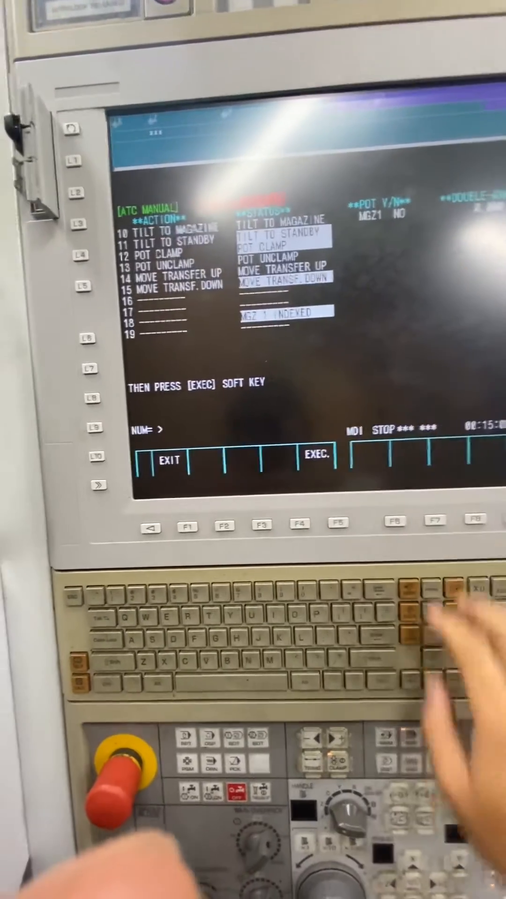
Step: Return to the first ATC action page with shutter, tool head, main-arm and spindle orientation actions
left_click(337, 514)
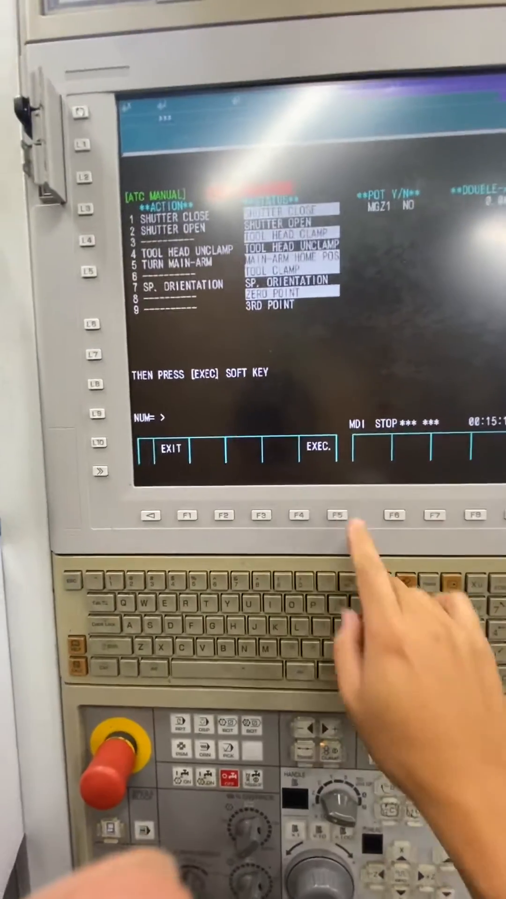